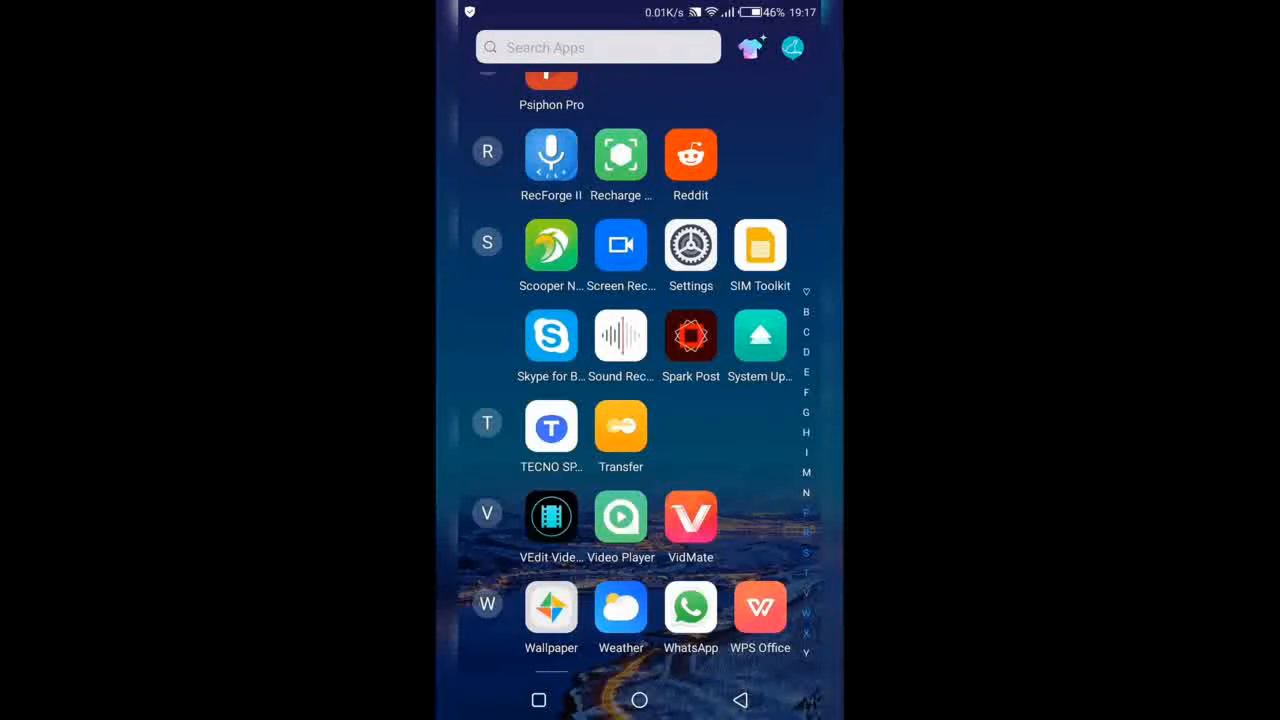
- Launch Chrome from the launcher's app drawer, scrolling to the C section
{"action": "left_click", "coordinate": [551, 610]}
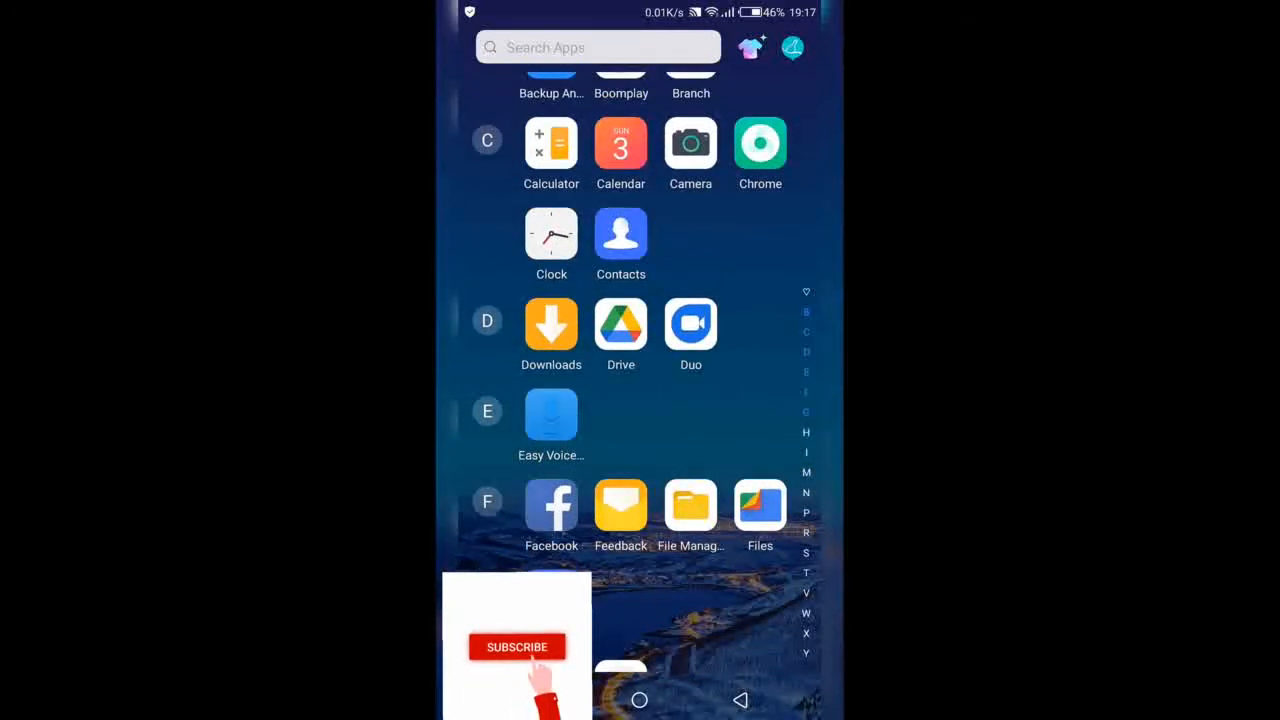
{"action": "scroll", "scroll_direction": "down", "scroll_amount": 3}
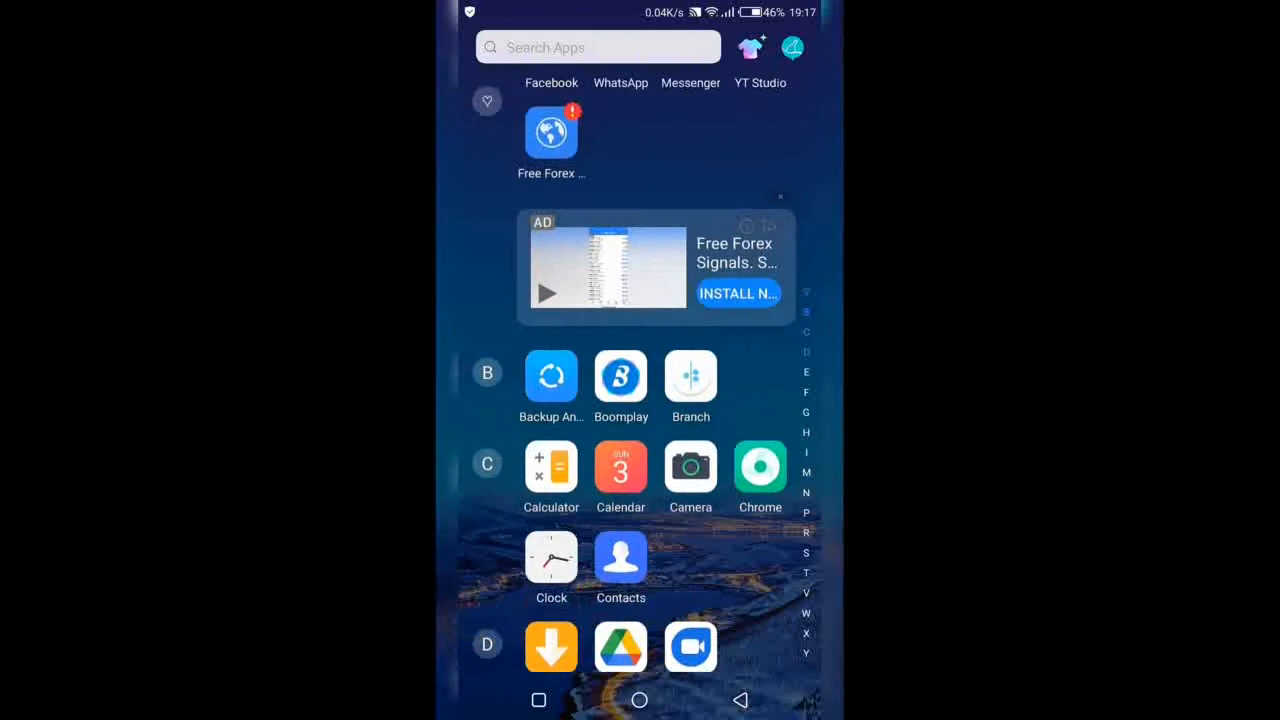
{"action": "scroll", "scroll_direction": "down", "scroll_amount": 3}
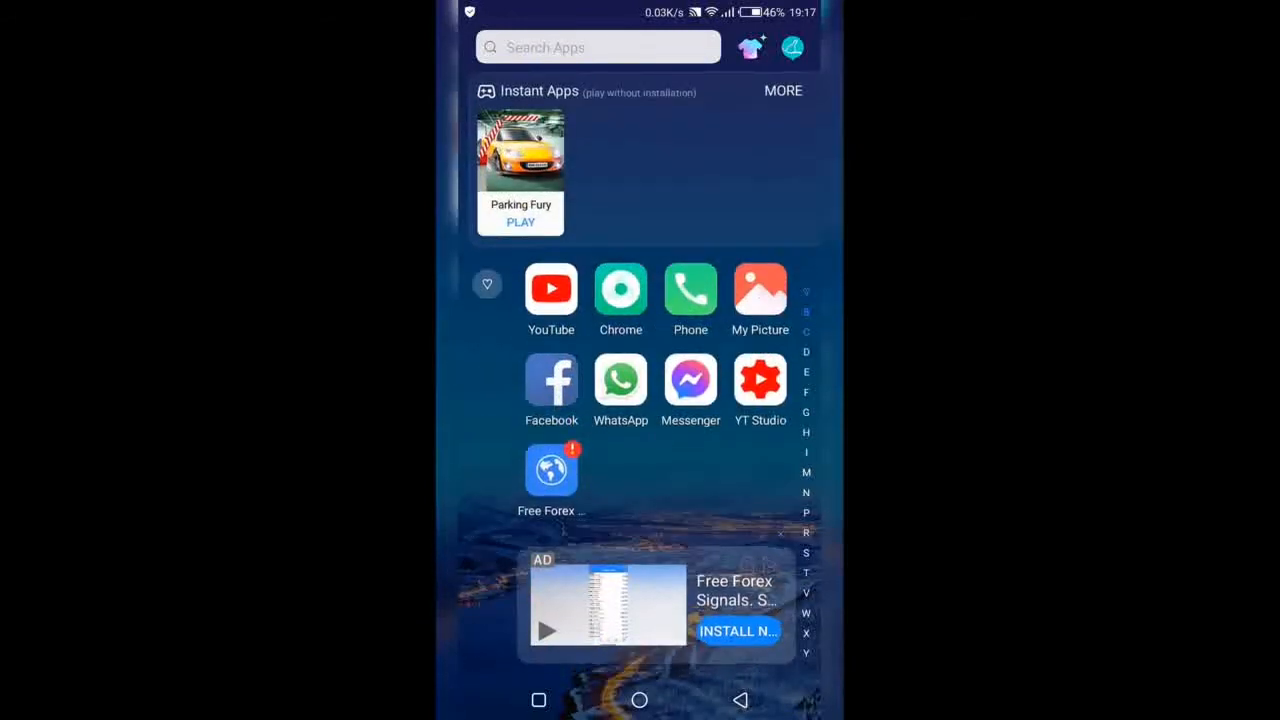
{"action": "scroll", "scroll_direction": "down", "scroll_amount": 3}
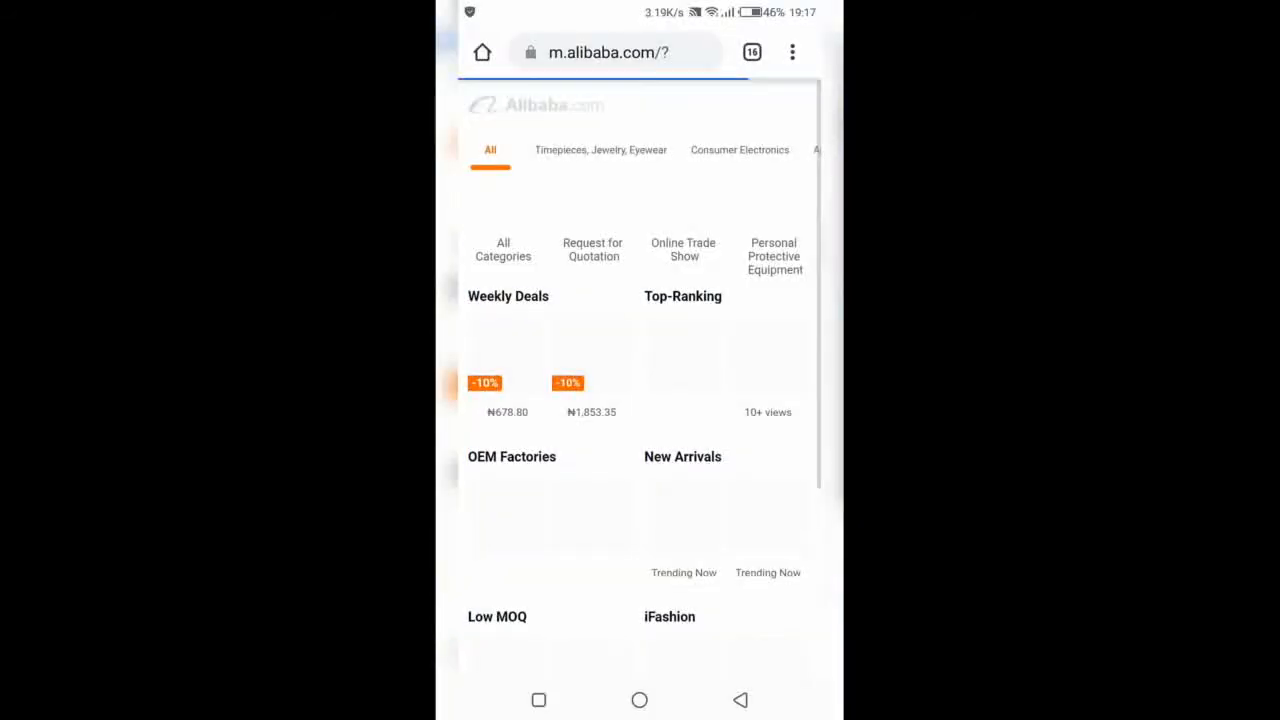
- Navigate to chrisvicmall.com/login and surface Chrome's saved-password account picker
{"action": "left_click", "coordinate": [610, 52]}
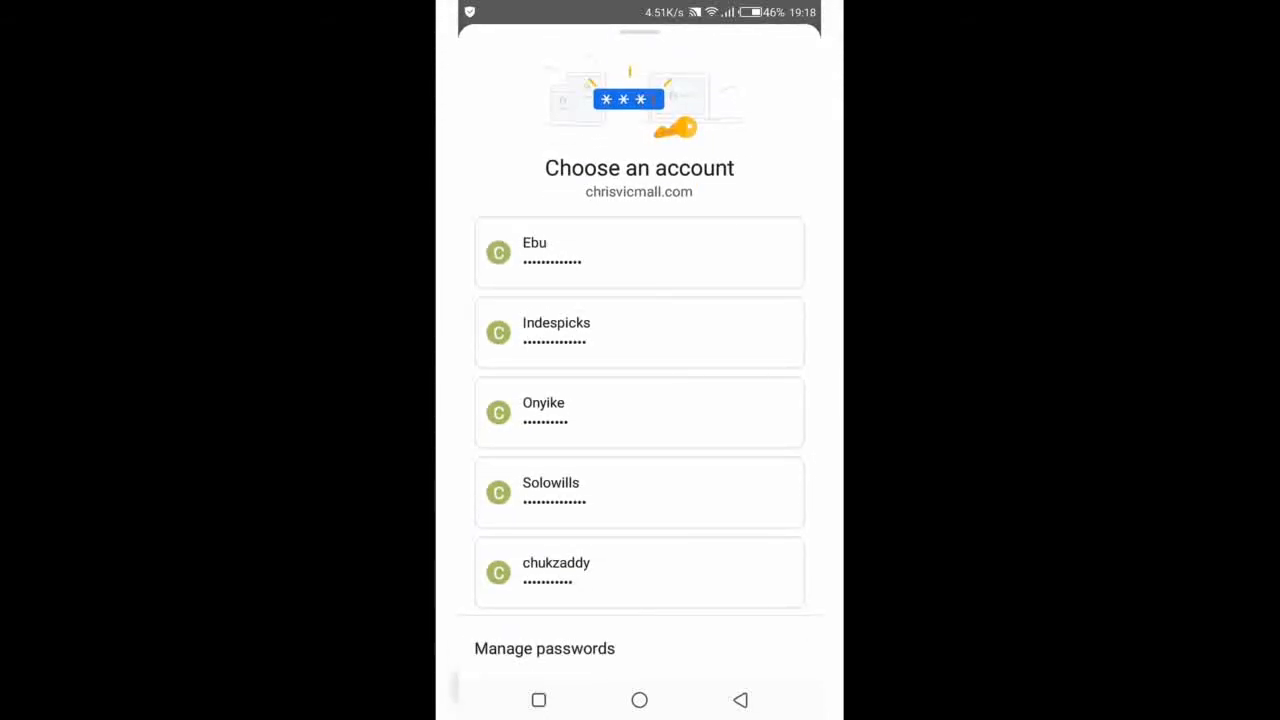
- Log in with a saved account and land on the Fund Withdrawal Request page
{"action": "left_click", "coordinate": [639, 332]}
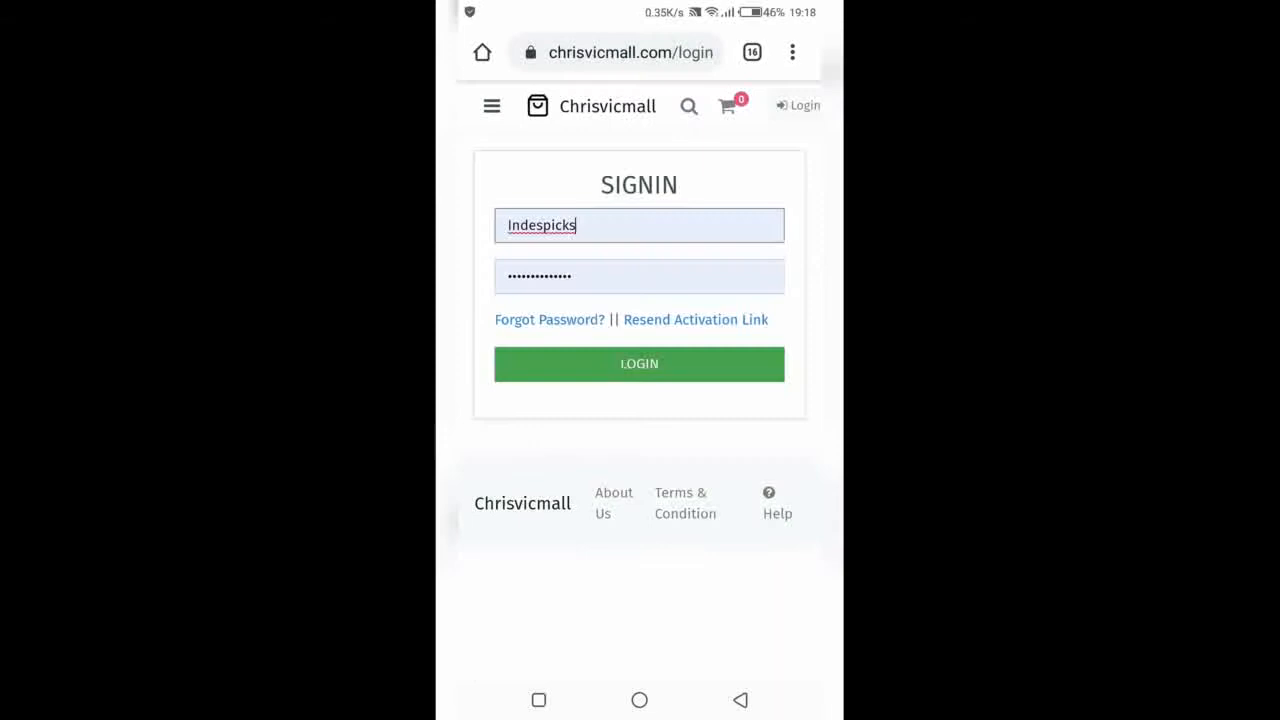
{"action": "left_click", "coordinate": [639, 363]}
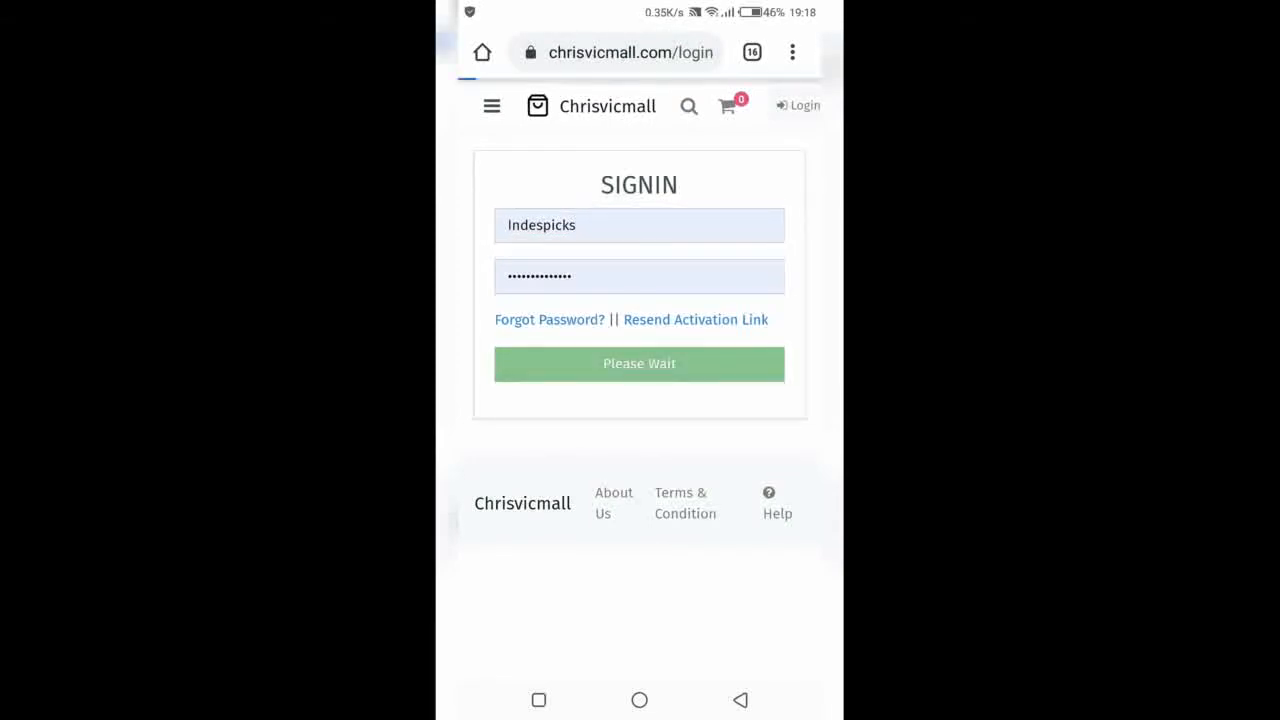
{"action": "left_click", "coordinate": [639, 363]}
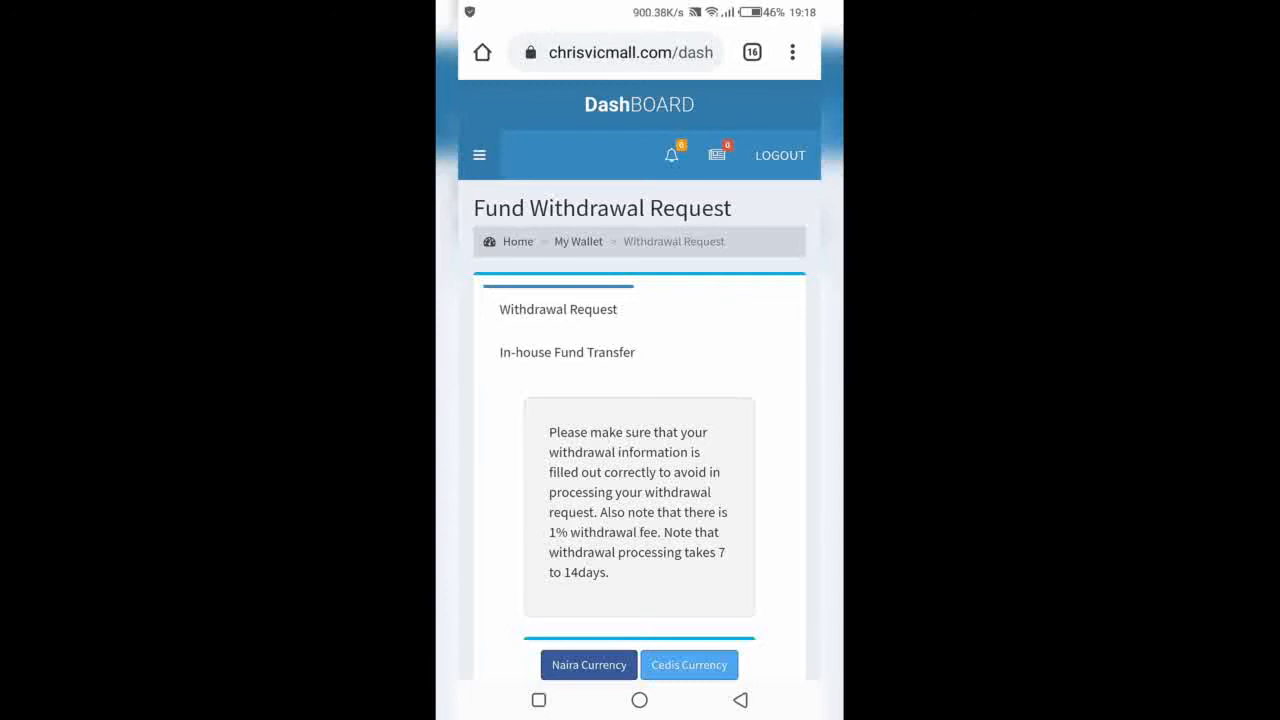
- Peek into the site's hamburger navigation menu and dismiss it again
{"action": "left_click", "coordinate": [479, 154]}
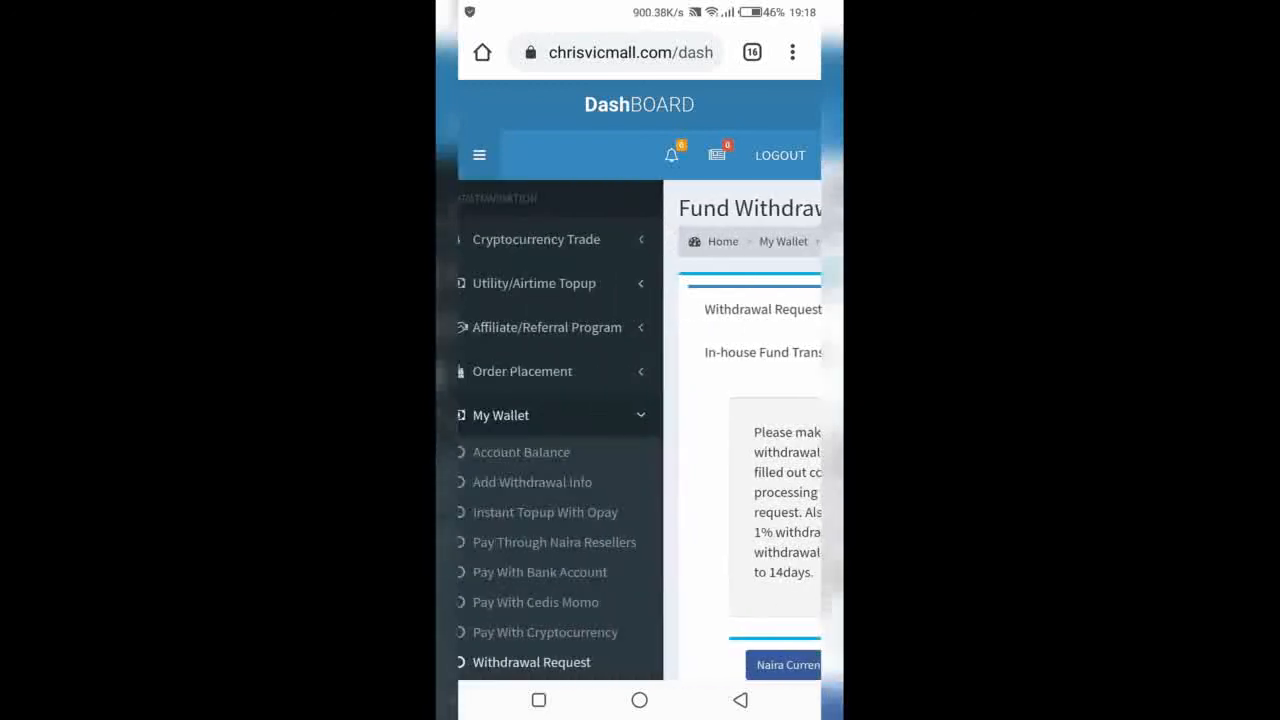
{"action": "scroll", "scroll_direction": "down", "scroll_amount": 3}
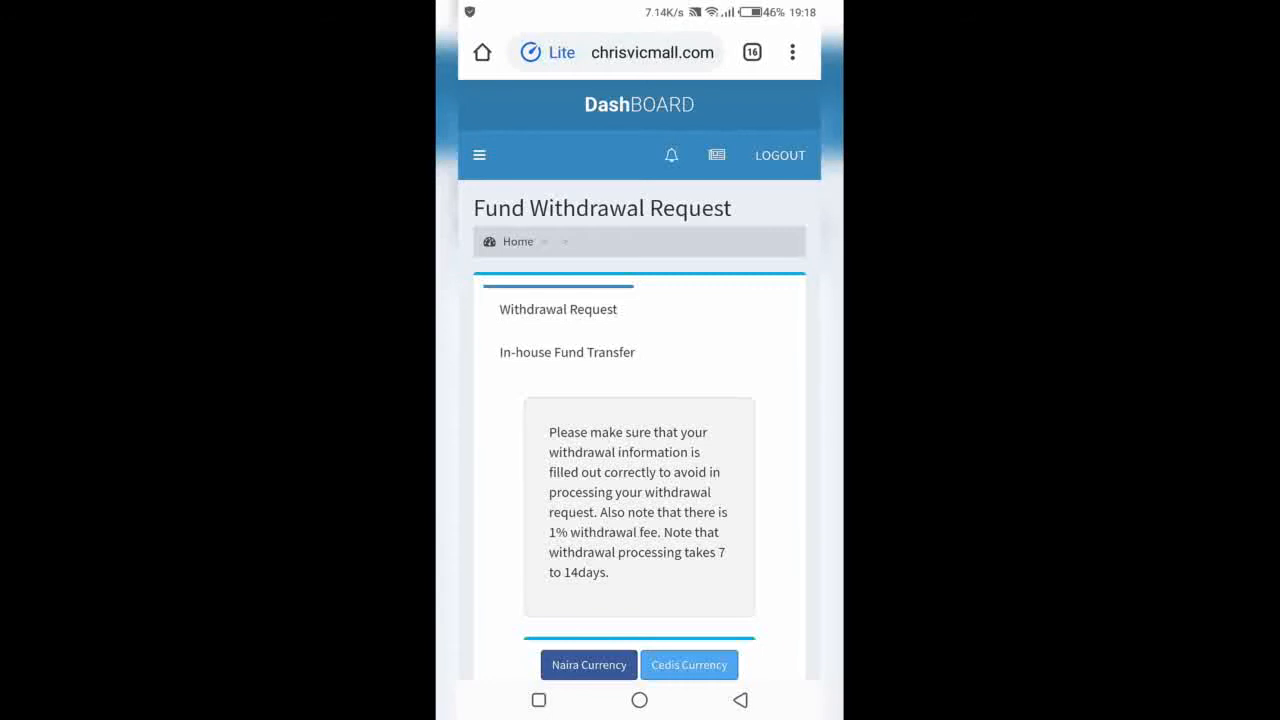
{"action": "left_click", "coordinate": [479, 155]}
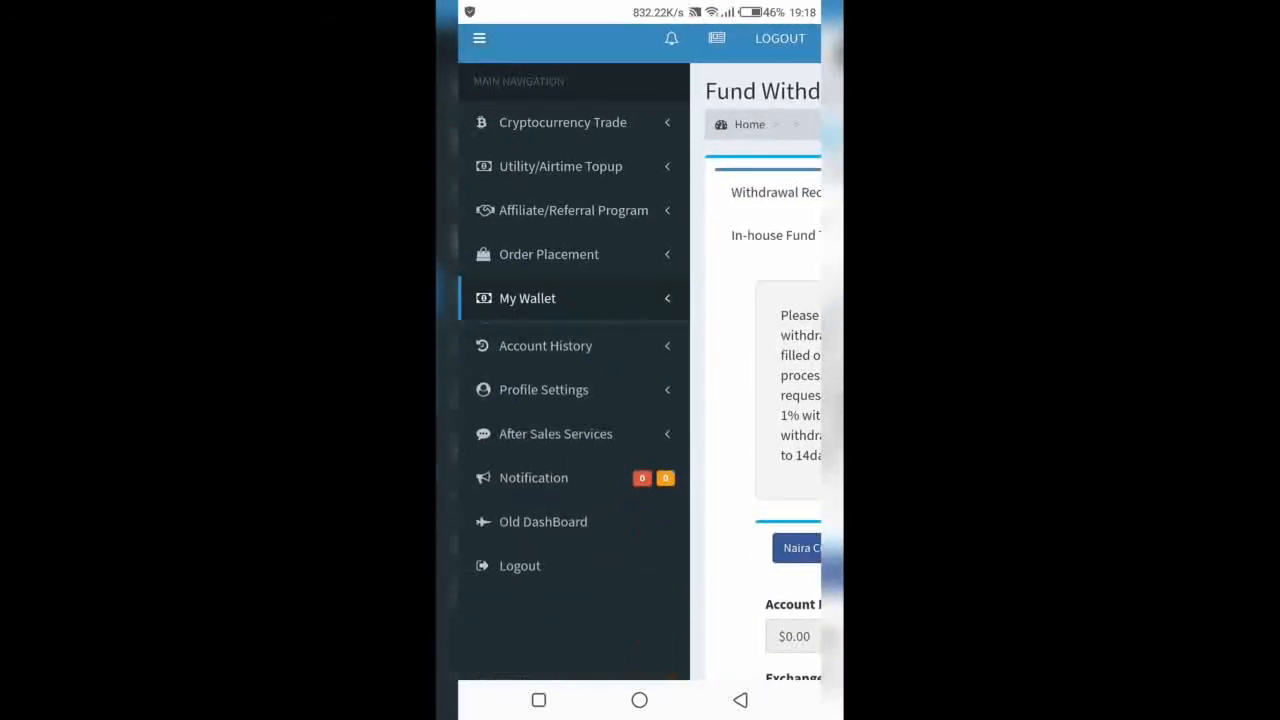
{"action": "left_click", "coordinate": [527, 298]}
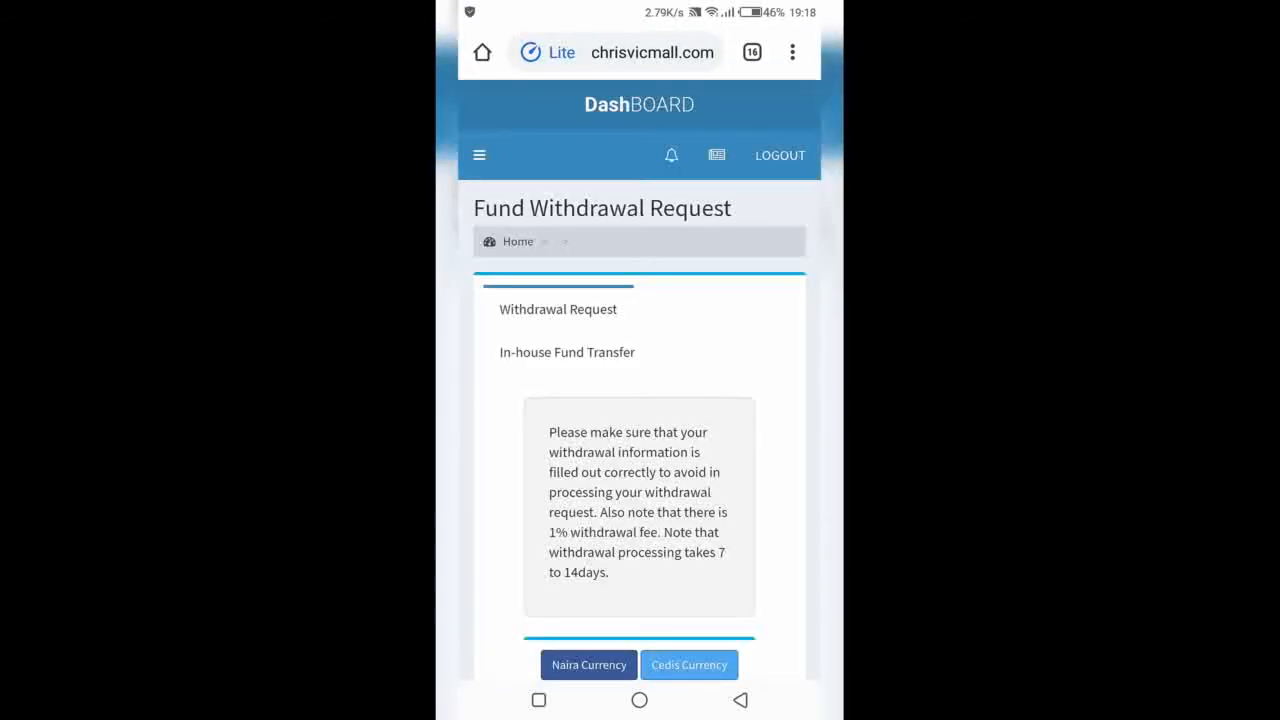
- Move down the withdrawal page to the In-house Fund Transfer tab and its wallet-to-wallet notice
{"action": "scroll", "scroll_direction": "down", "scroll_amount": 3}
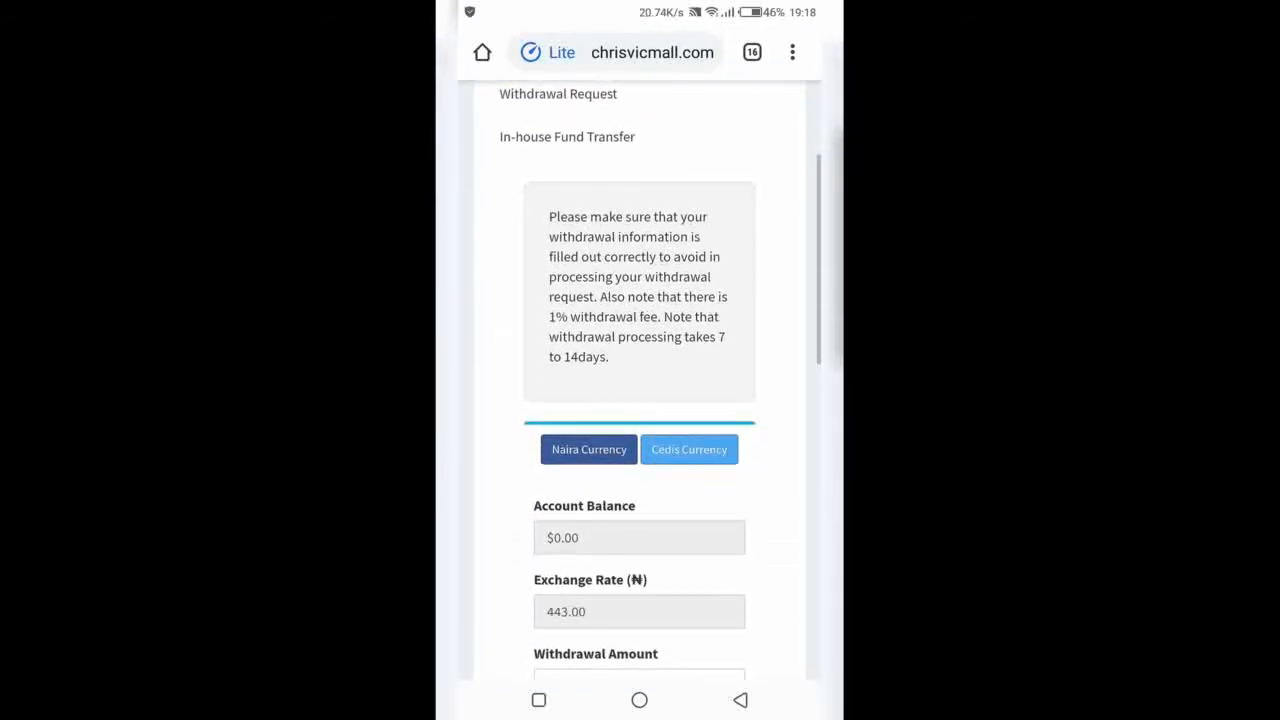
{"action": "scroll", "scroll_direction": "down", "scroll_amount": 3}
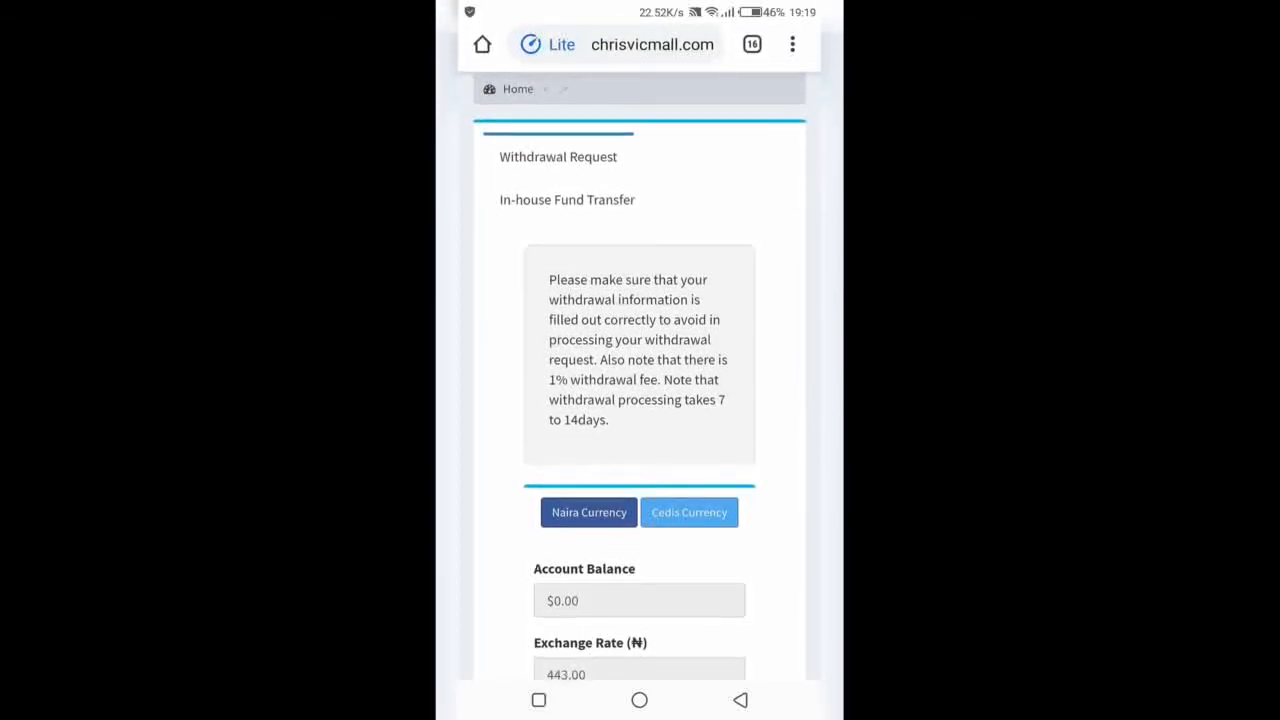
{"action": "scroll", "scroll_direction": "down", "scroll_amount": 3}
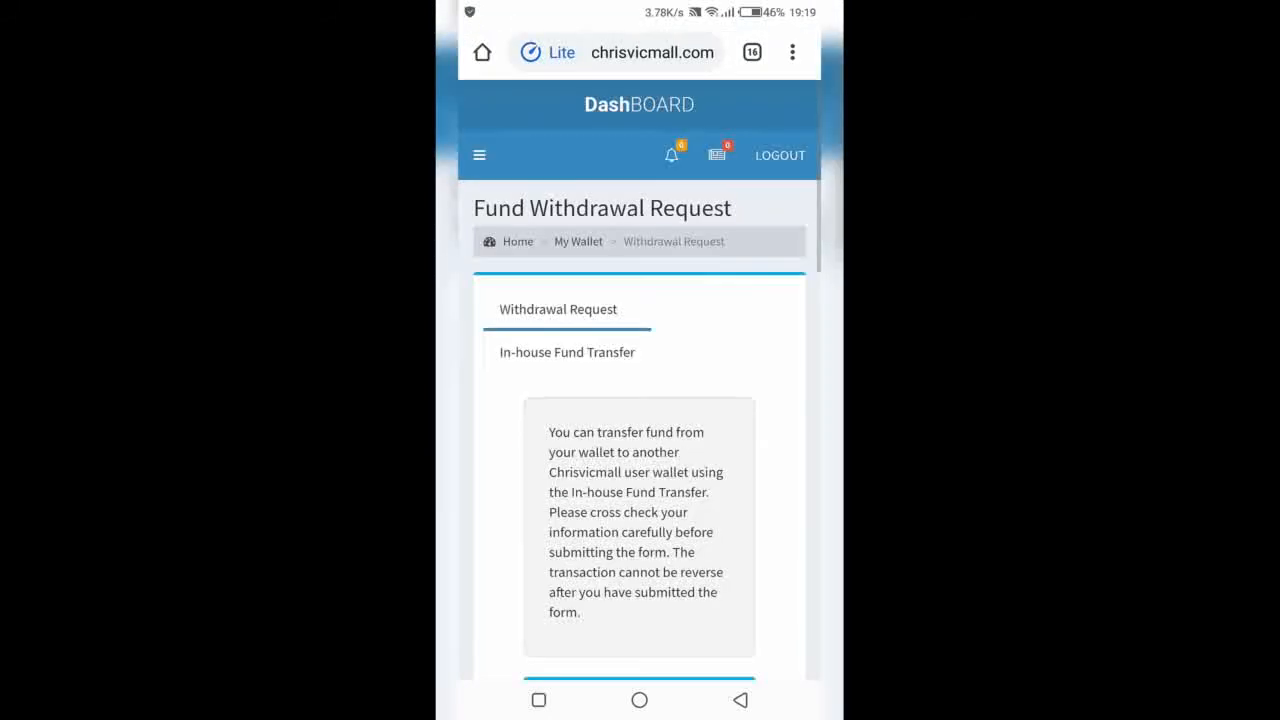
- Reach the in-house transfer form and activate its Amount($) field
{"action": "scroll", "scroll_direction": "down", "scroll_amount": 3}
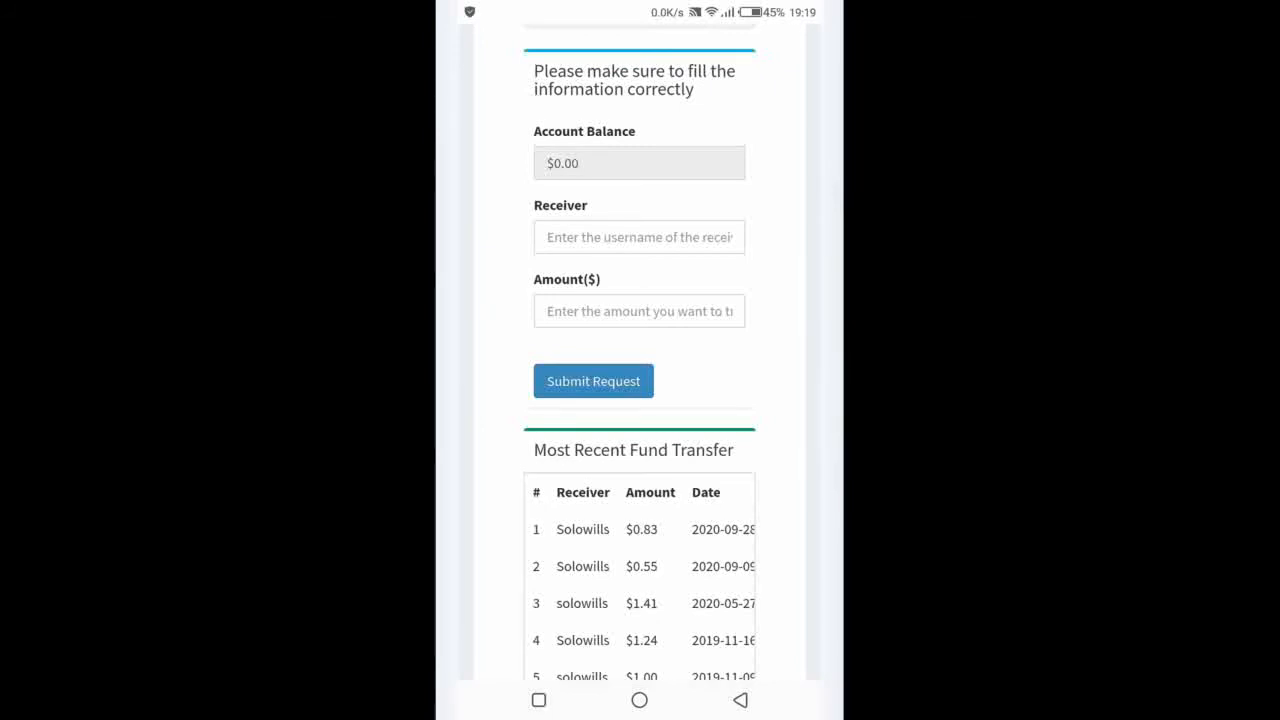
{"action": "scroll", "scroll_direction": "down", "scroll_amount": 3}
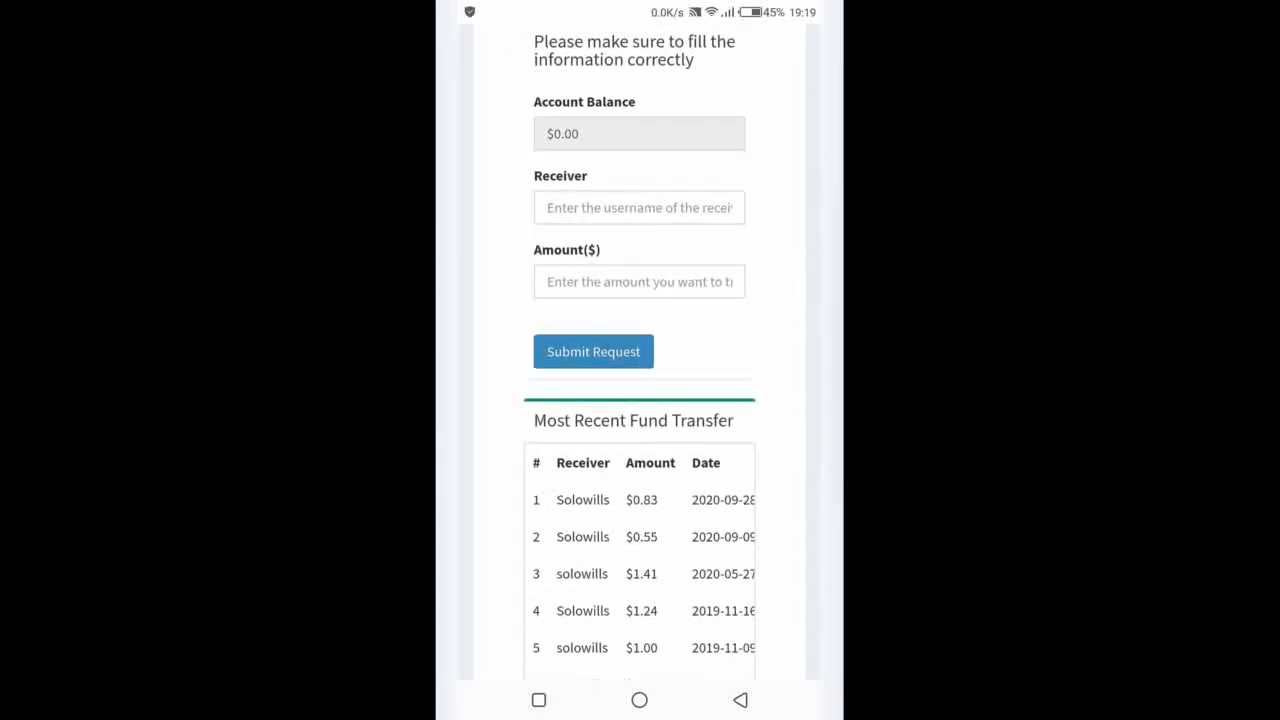
{"action": "left_click", "coordinate": [639, 281]}
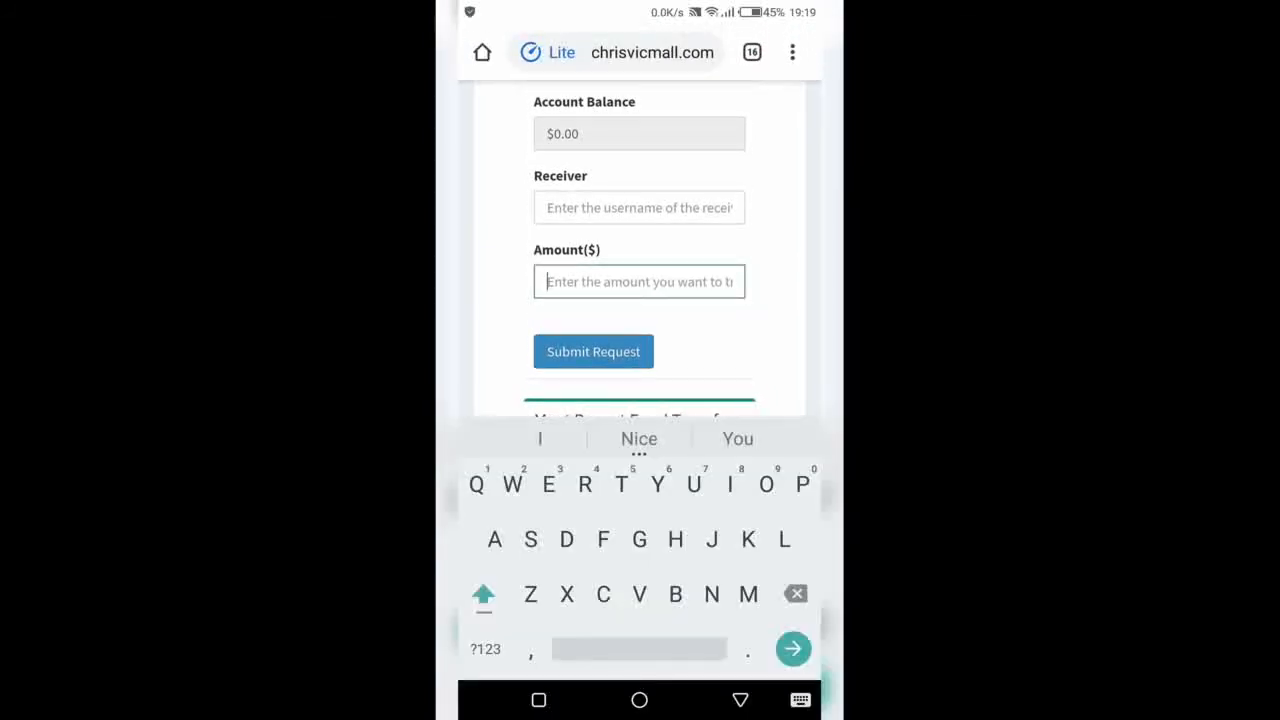
{"action": "left_click", "coordinate": [484, 649]}
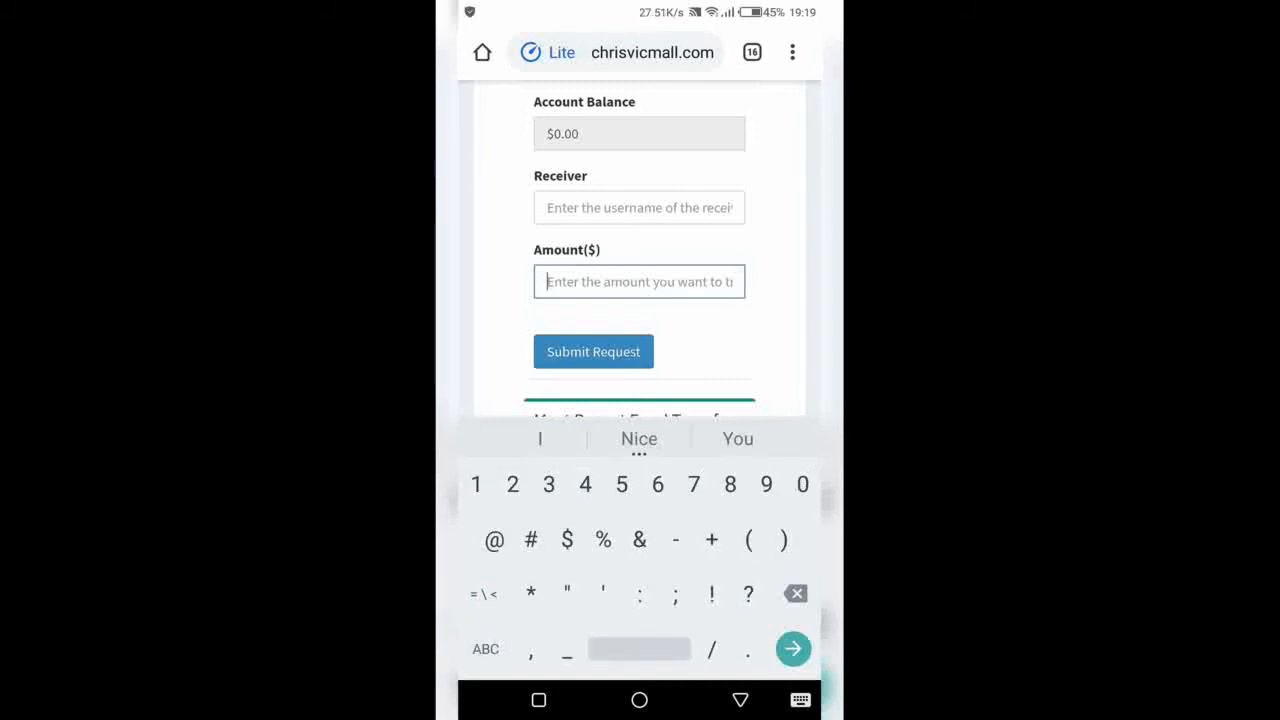
{"action": "type", "text": "5"}
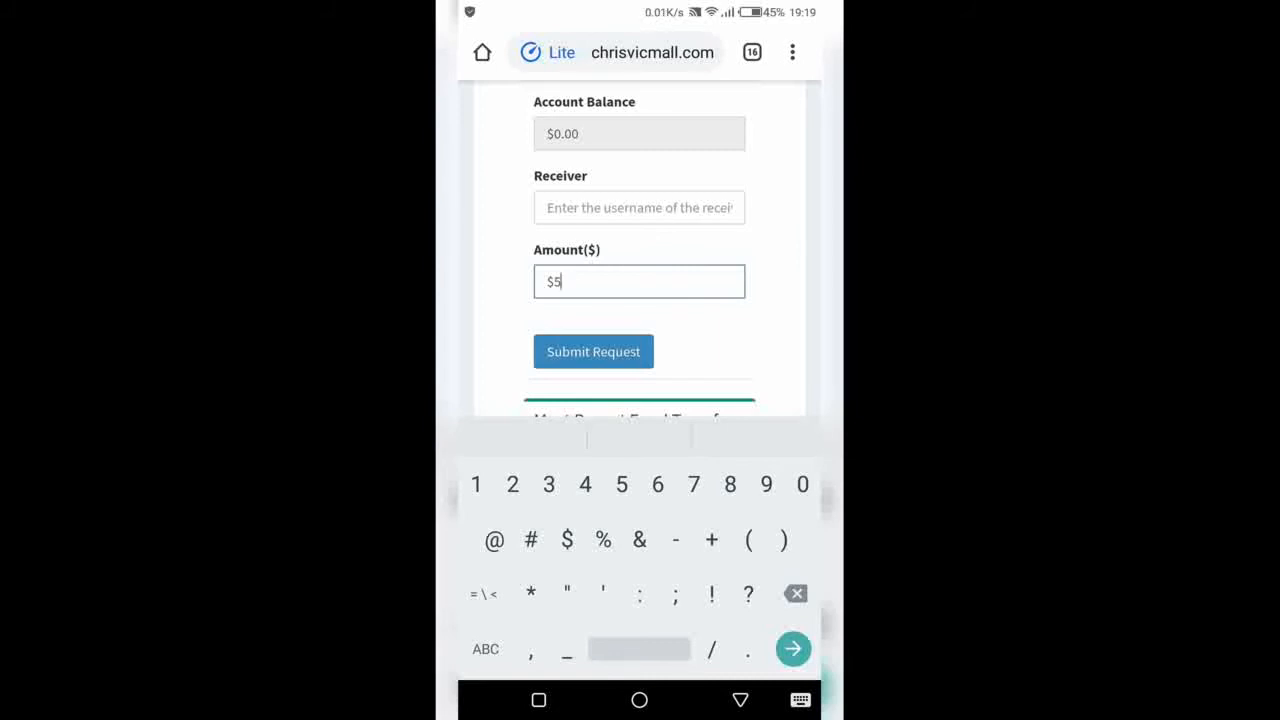
{"action": "scroll", "scroll_direction": "down", "scroll_amount": 3}
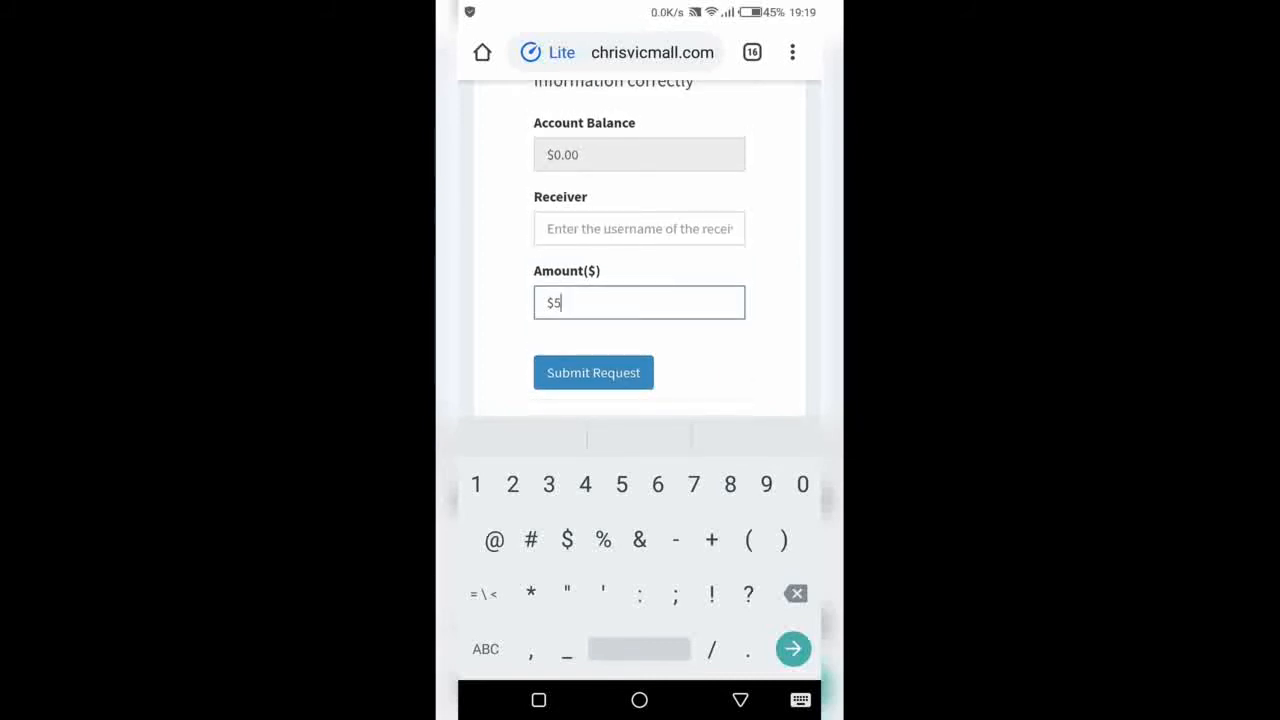
{"action": "left_click", "coordinate": [638, 228]}
{"action": "type", "text": "Solowills"}
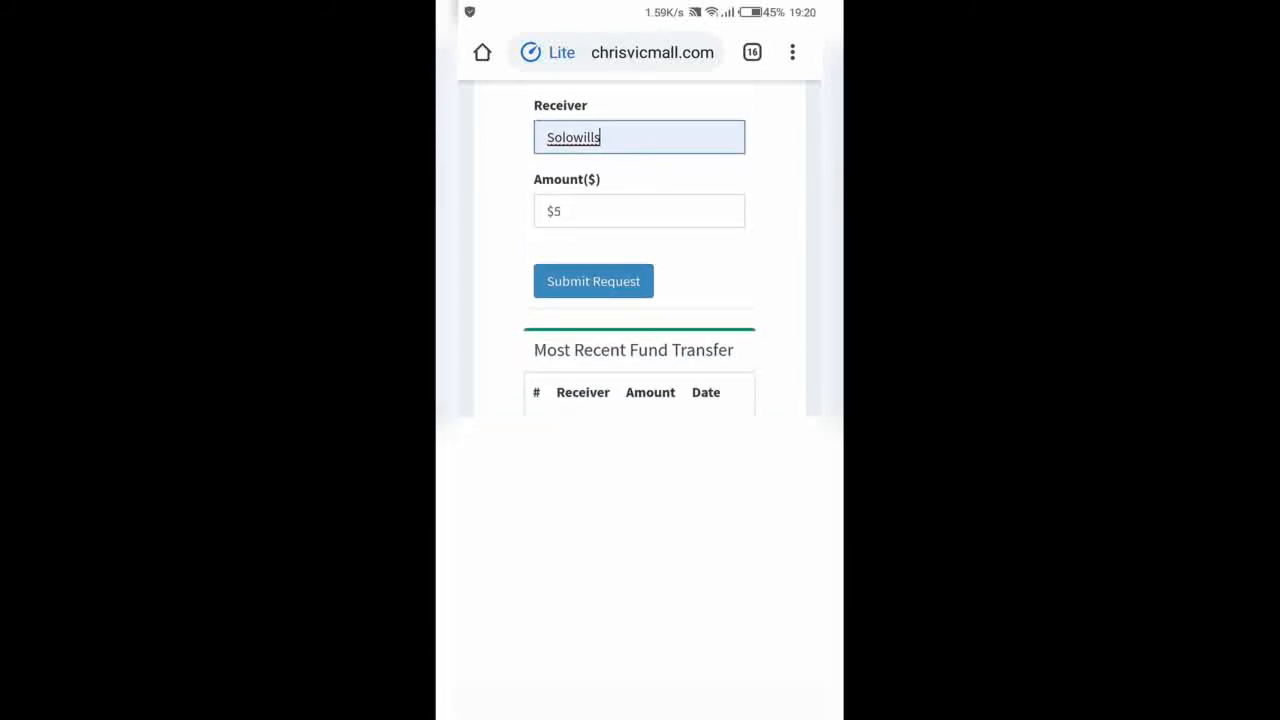
- Submit the $5 transfer to Solowills and review the insufficient $0.00 balance error
{"action": "left_click", "coordinate": [593, 281]}
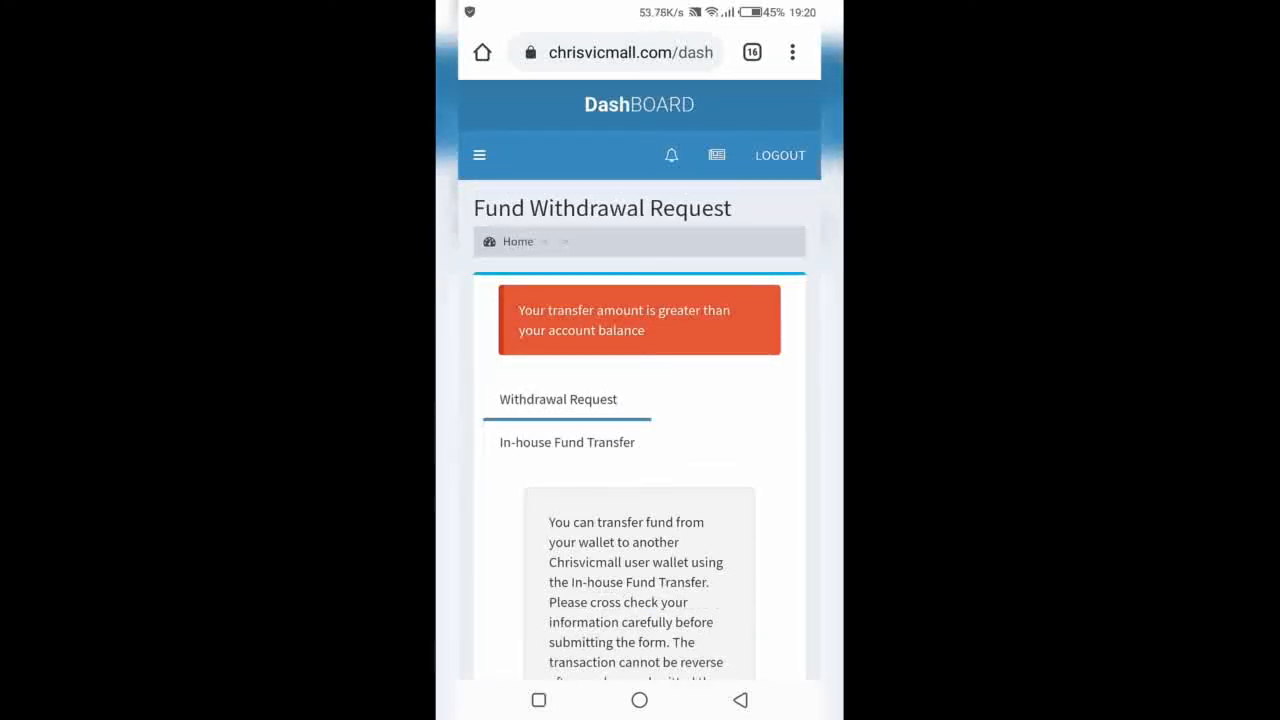
{"action": "scroll", "scroll_direction": "down", "scroll_amount": 3}
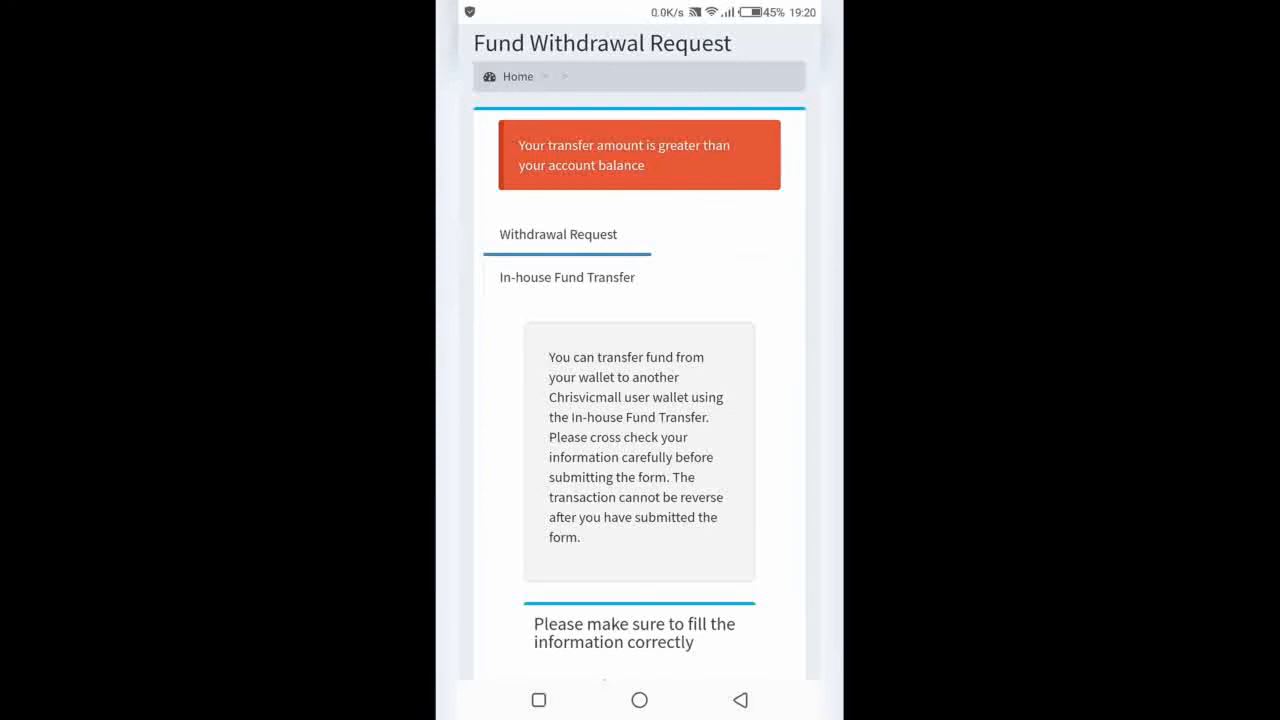
{"action": "scroll", "scroll_direction": "down", "scroll_amount": 3}
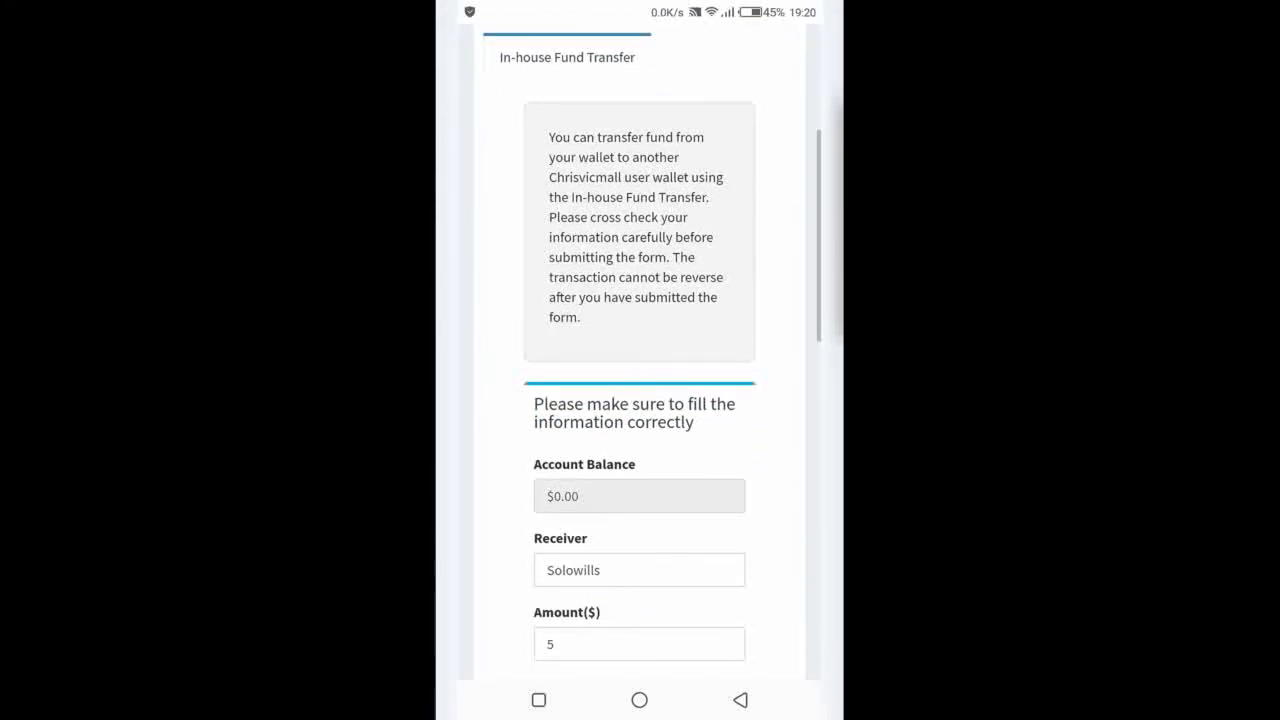
{"action": "scroll", "scroll_direction": "down", "scroll_amount": 3}
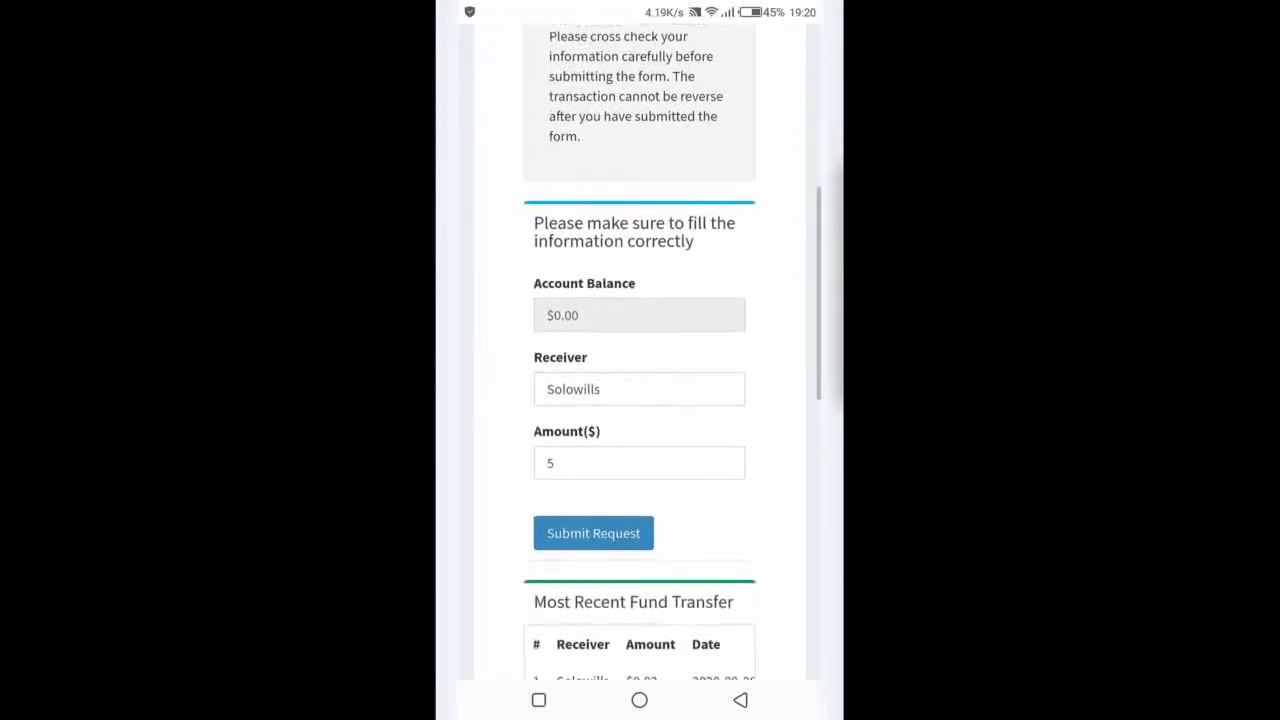